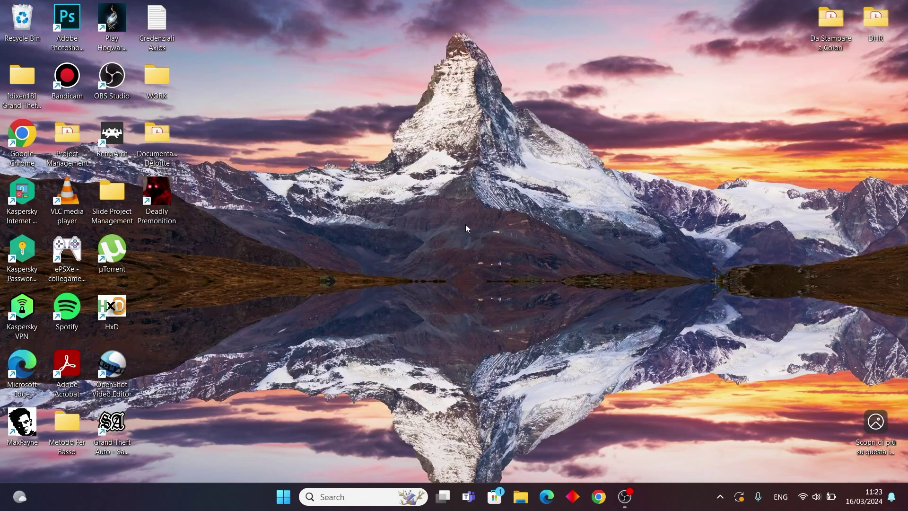
{"action": "mouse_move", "coordinate": [484, 199]}
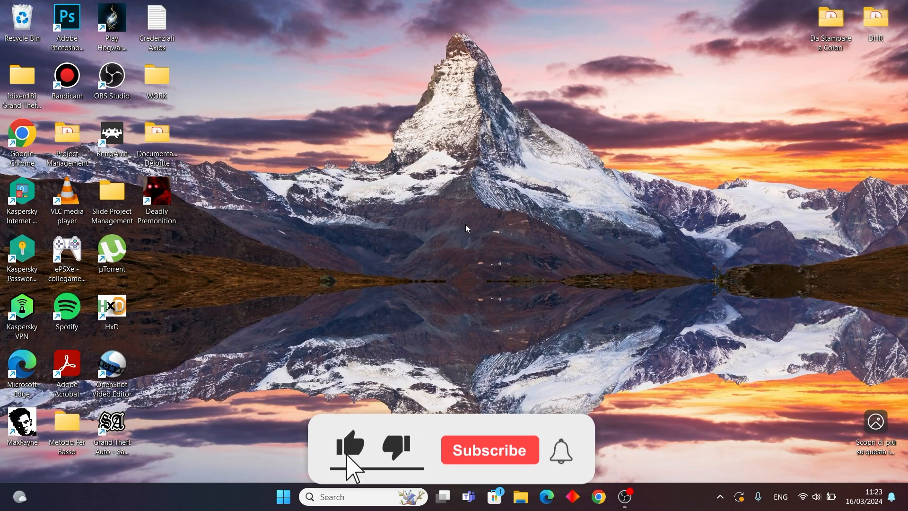
Find and launch Run from taskbar search, then enter prefetch in its Open field.
{"action": "left_click", "coordinate": [349, 446]}
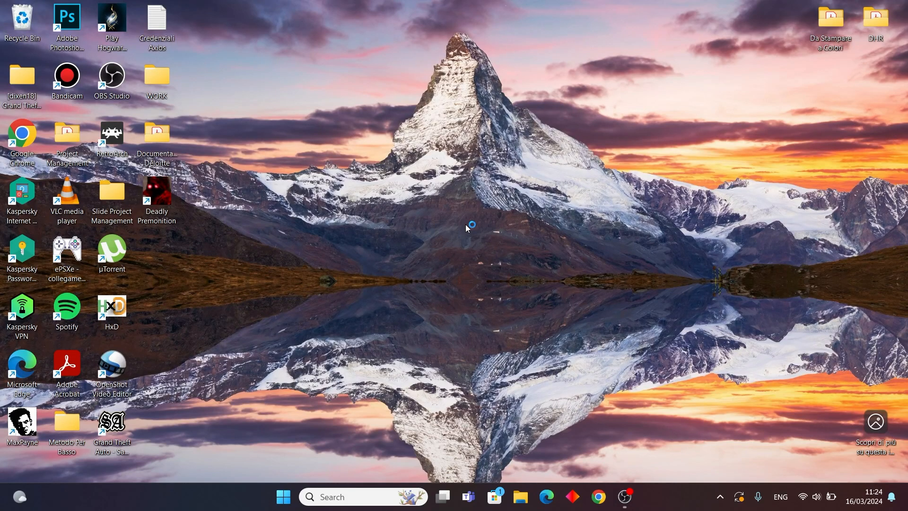
{"action": "mouse_move", "coordinate": [468, 228]}
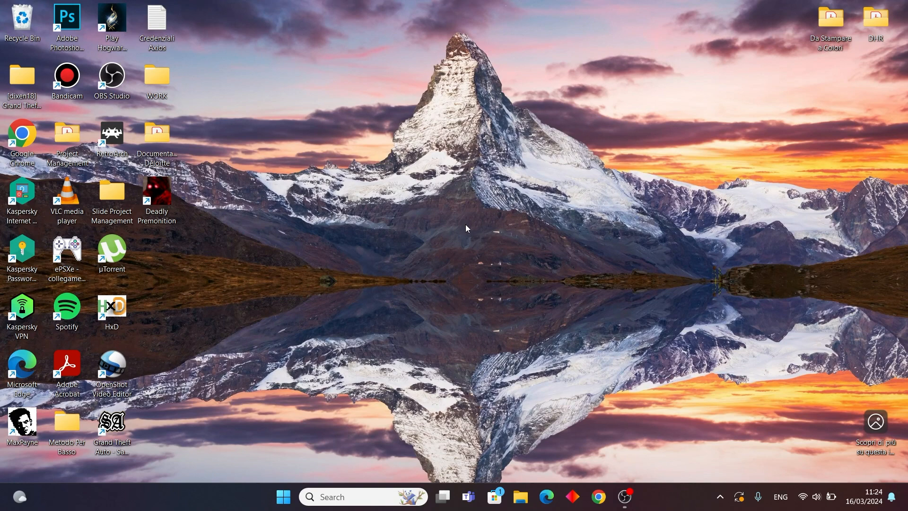
{"action": "left_click", "coordinate": [347, 497]}
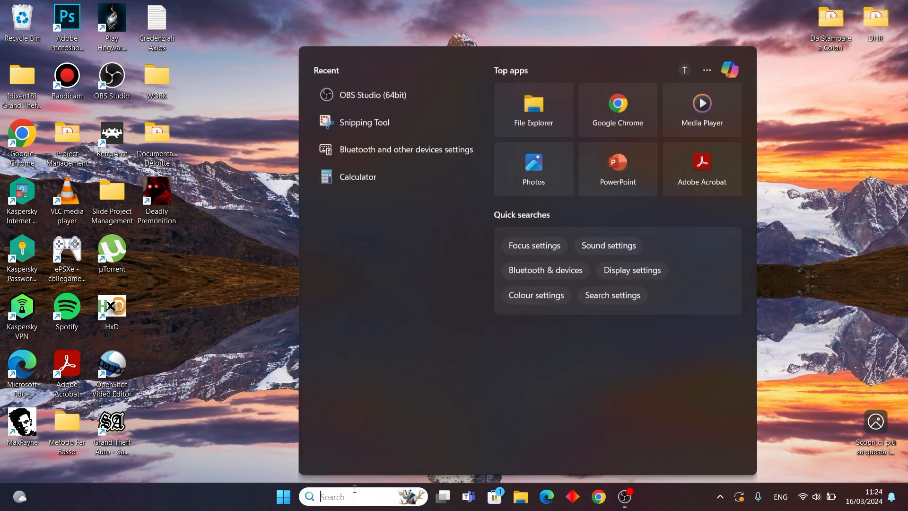
{"action": "type", "text": "run"}
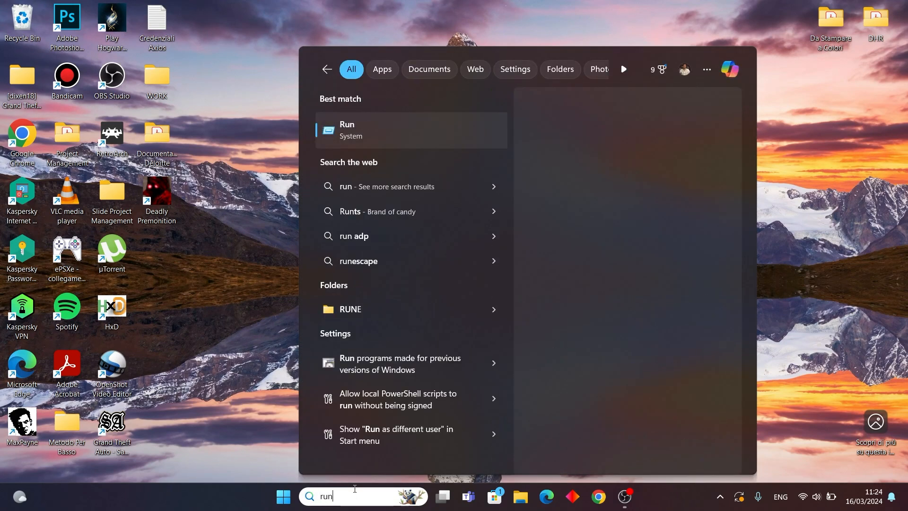
{"action": "left_click", "coordinate": [410, 130]}
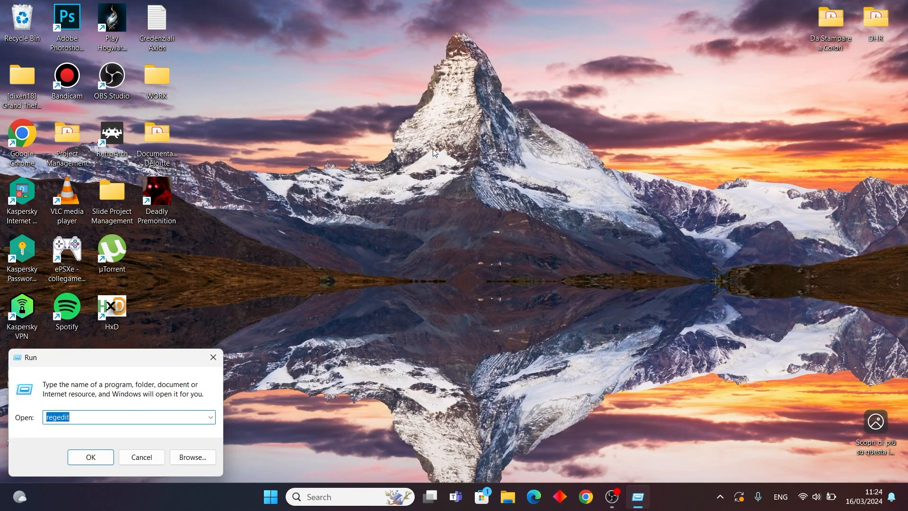
{"action": "type", "text": "prefetc"}
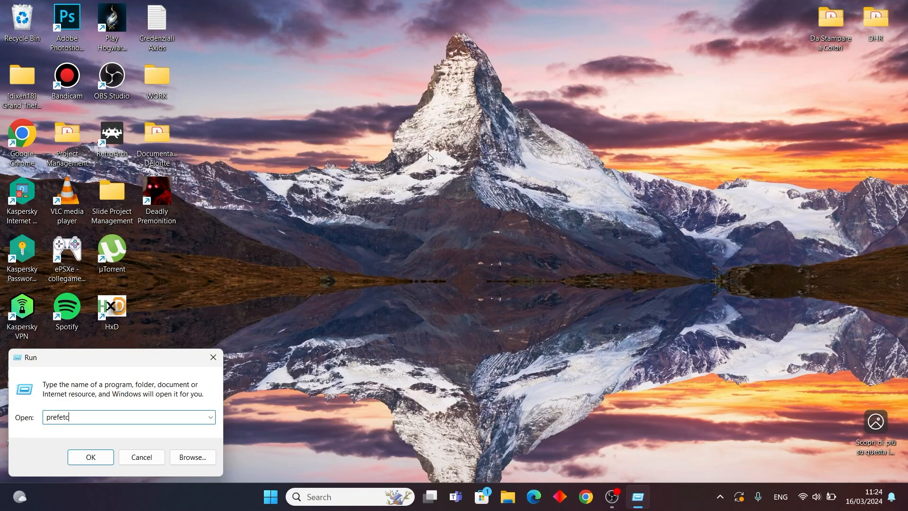
Open the Prefetch folder and grant permanent access through the permission prompt.
{"action": "left_click", "coordinate": [90, 457]}
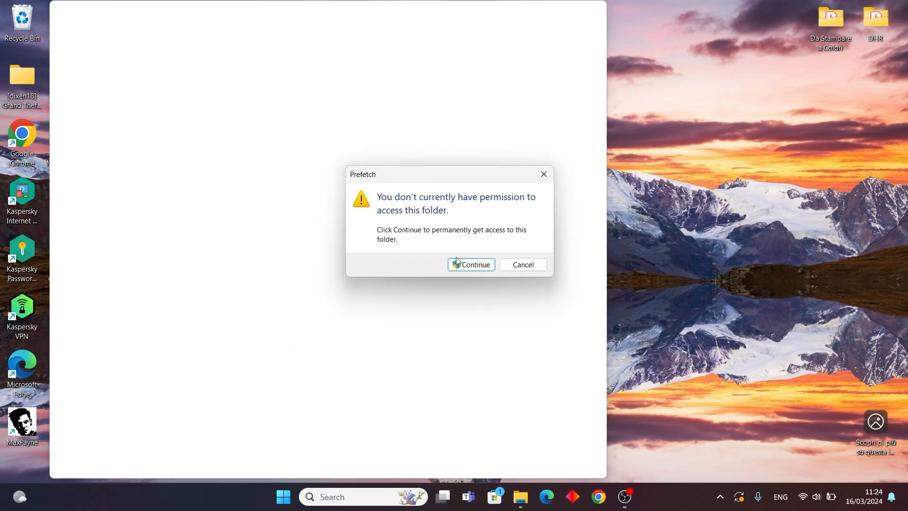
{"action": "left_click", "coordinate": [474, 264]}
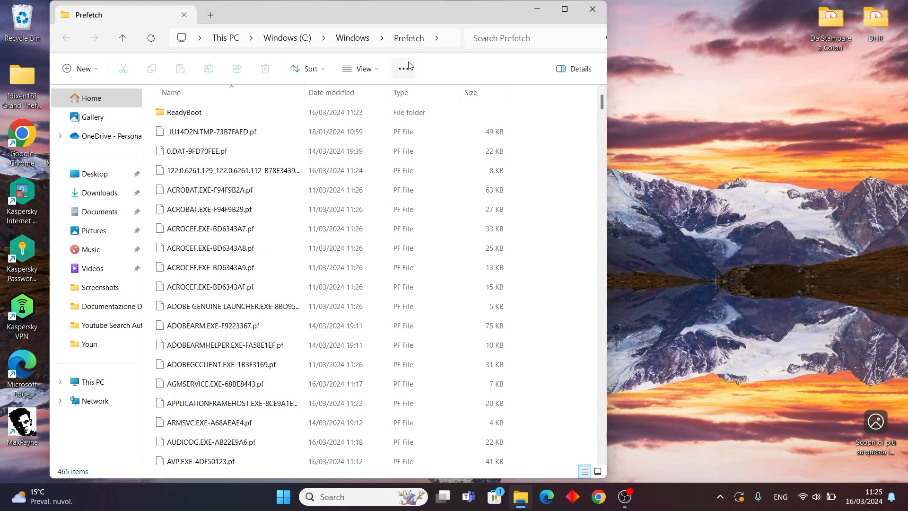
{"action": "left_click", "coordinate": [404, 68]}
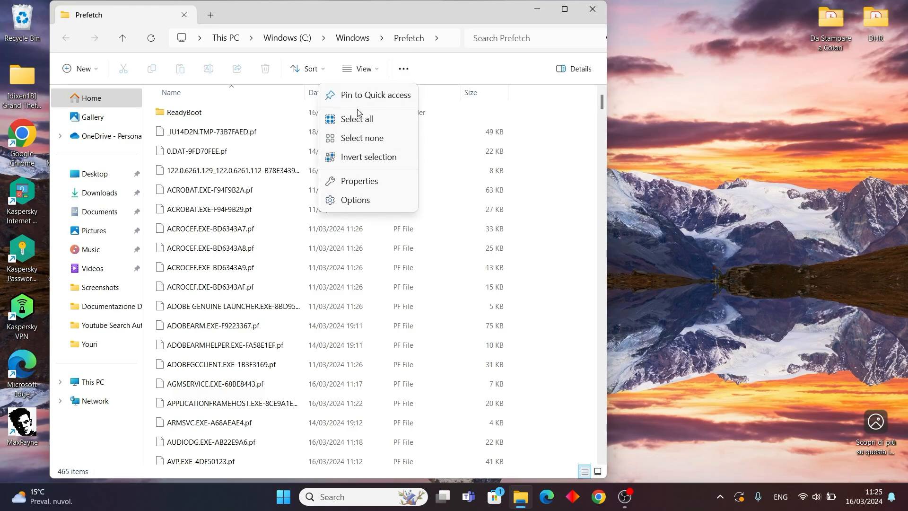
Select and delete every Prefetch item, skipping the four files still in use.
{"action": "left_click", "coordinate": [357, 119]}
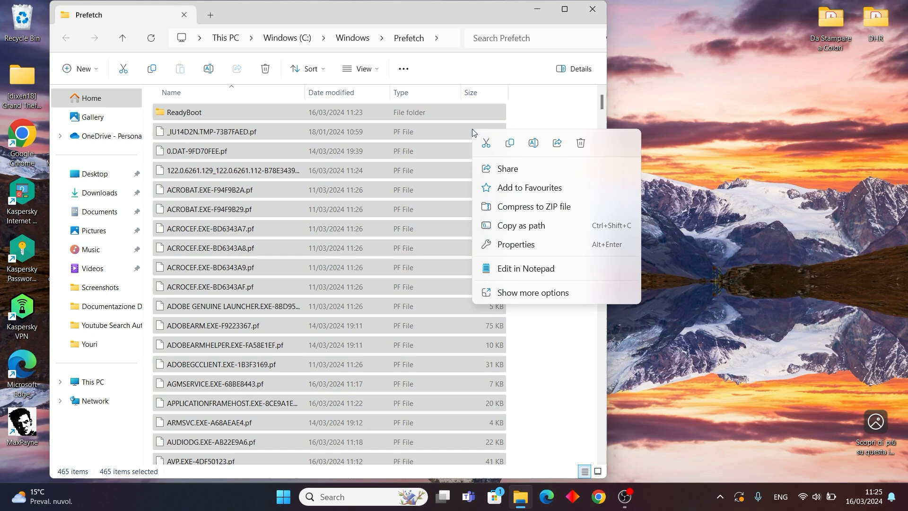
{"action": "left_click", "coordinate": [567, 150]}
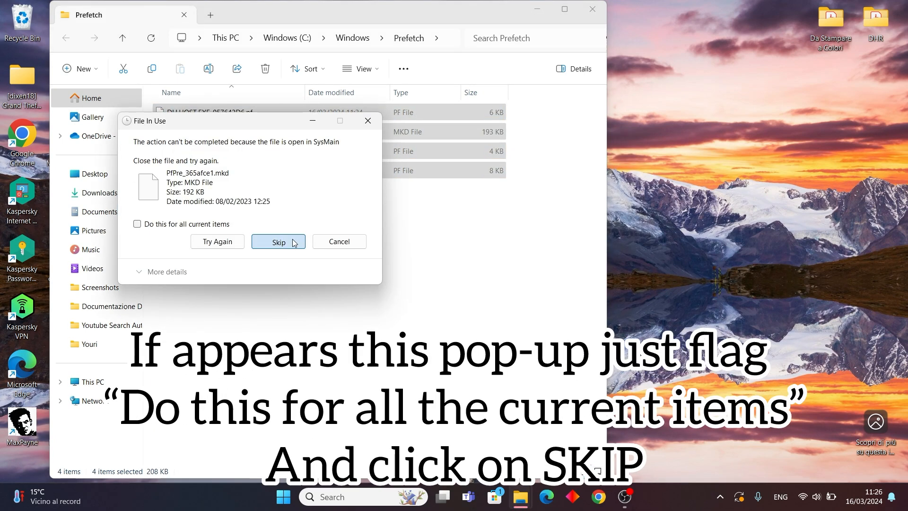
{"action": "left_click", "coordinate": [278, 241]}
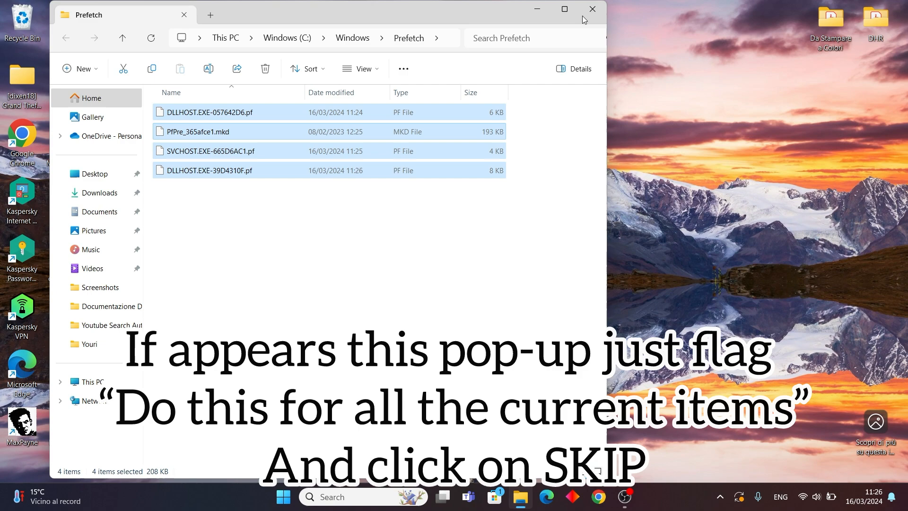
Open the Windows Temp folder via Run with the temp command.
{"action": "type", "text": "run"}
{"action": "type", "text": "te"}
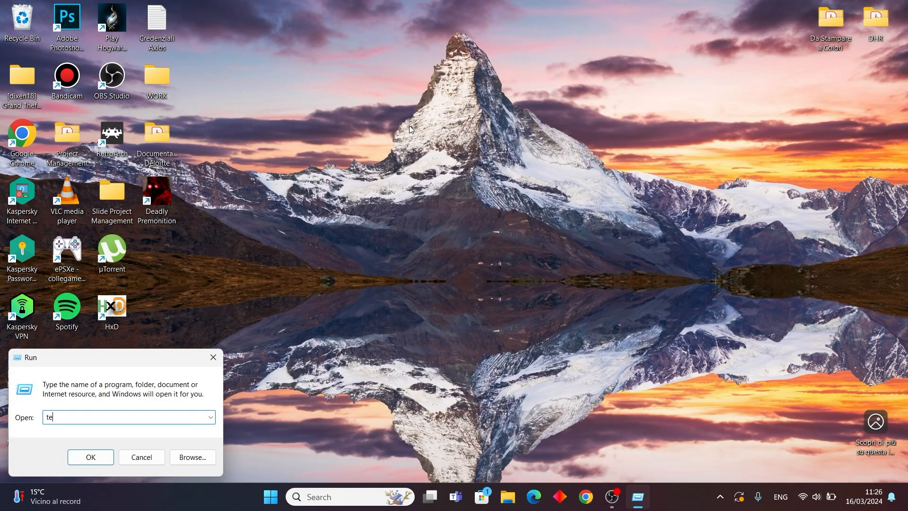
{"action": "type", "text": "mp"}
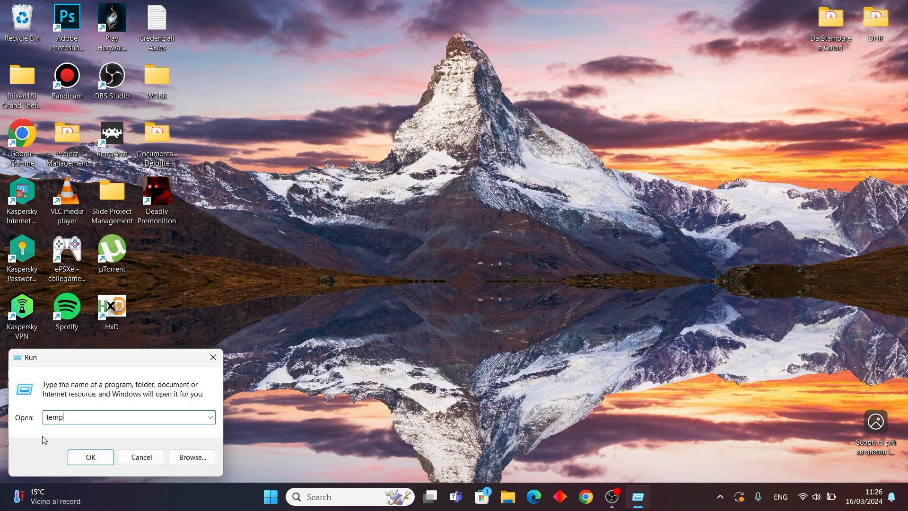
{"action": "left_click", "coordinate": [90, 457]}
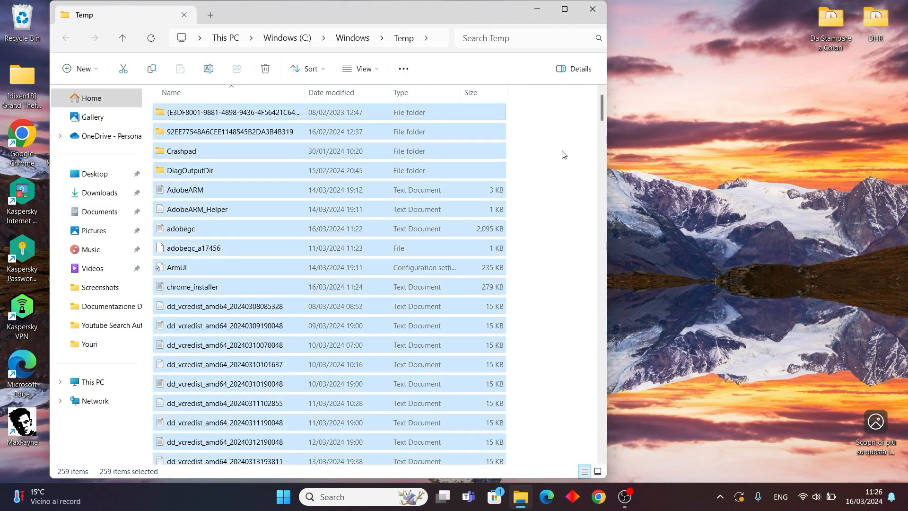
Delete all Temp items, skipping the five in use, and close the folder window.
{"action": "left_click", "coordinate": [263, 68]}
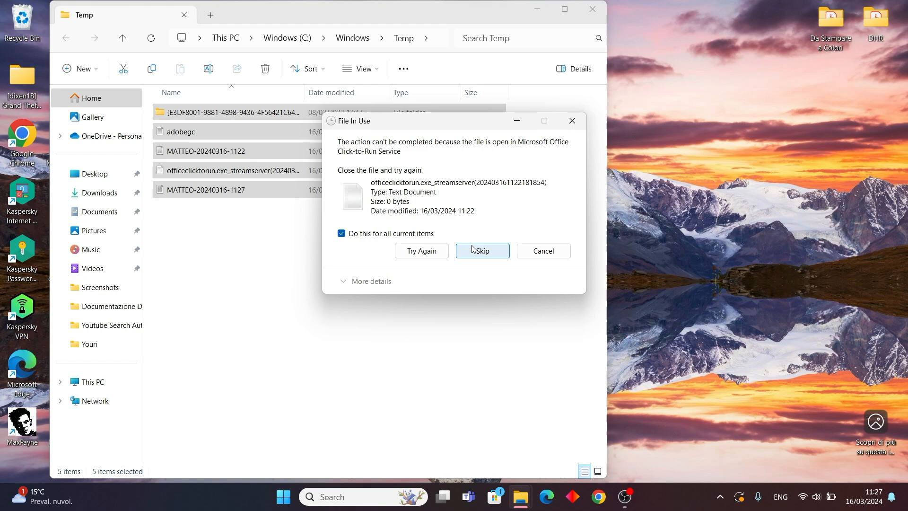
{"action": "left_click", "coordinate": [482, 251]}
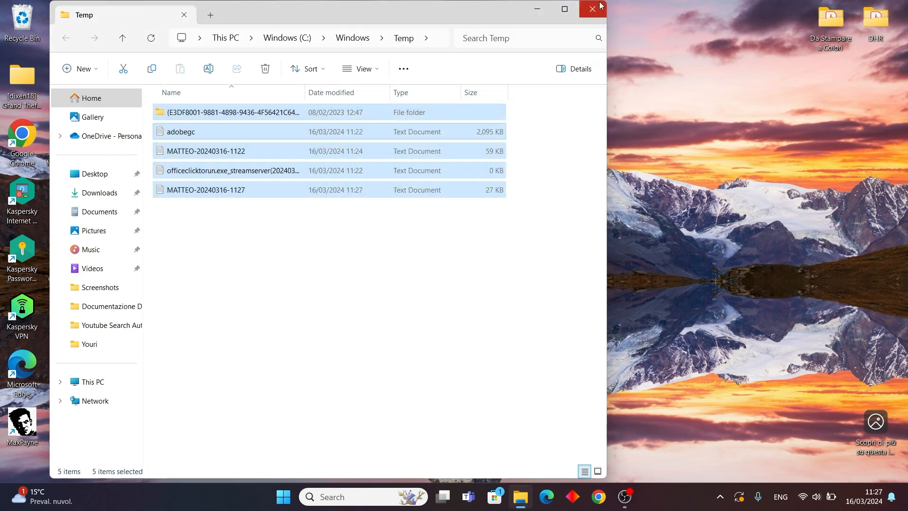
{"action": "left_click", "coordinate": [592, 10]}
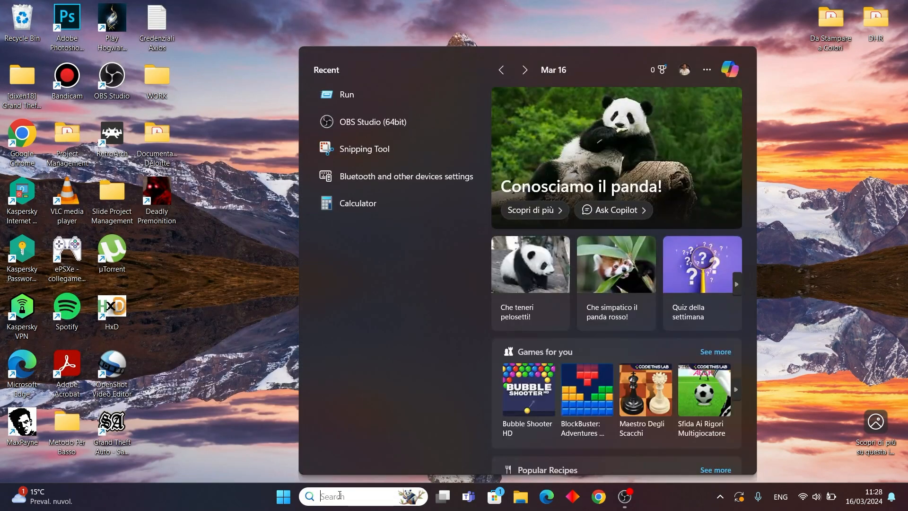
Open the user's %temp% folder via Run and select all 231 items for deletion.
{"action": "left_click", "coordinate": [346, 94]}
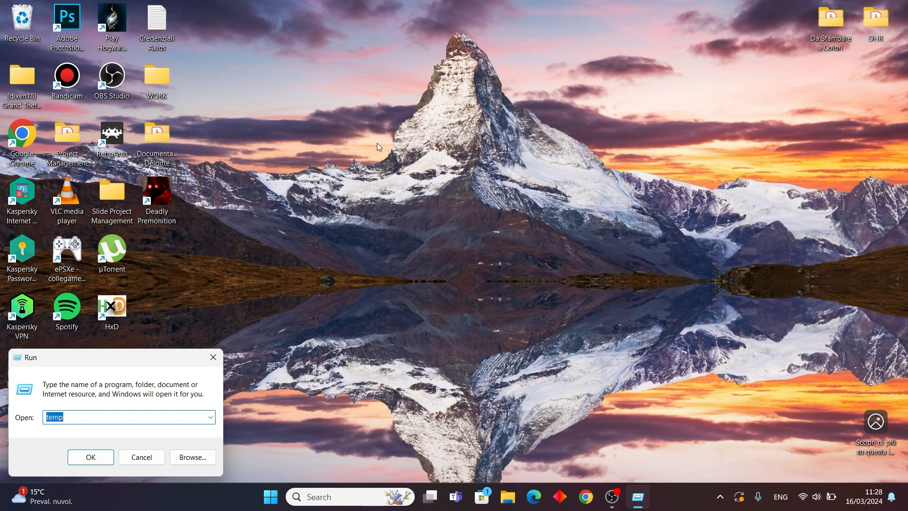
{"action": "type", "text": "%temp"}
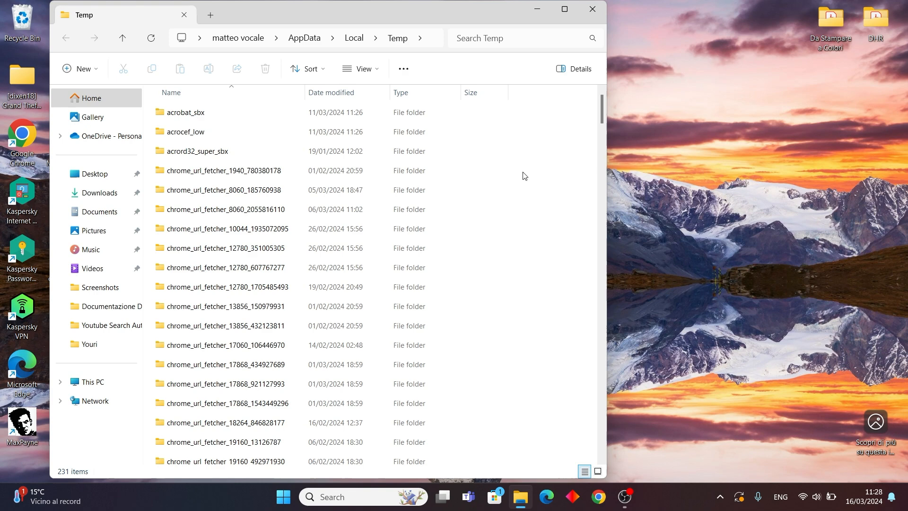
{"action": "key", "text": "ctrl+a"}
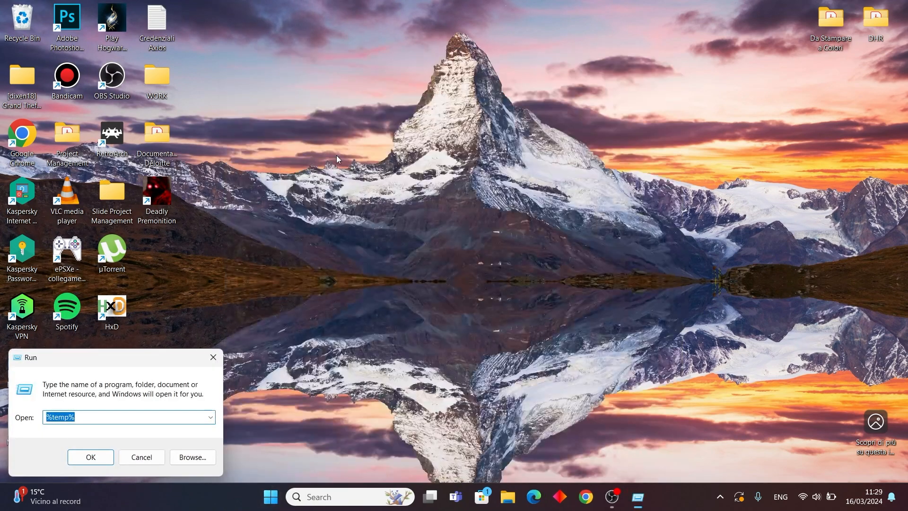
Launch Disk Clean-up for drive C: via the cleanmgr command.
{"action": "type", "text": "cleanmgr"}
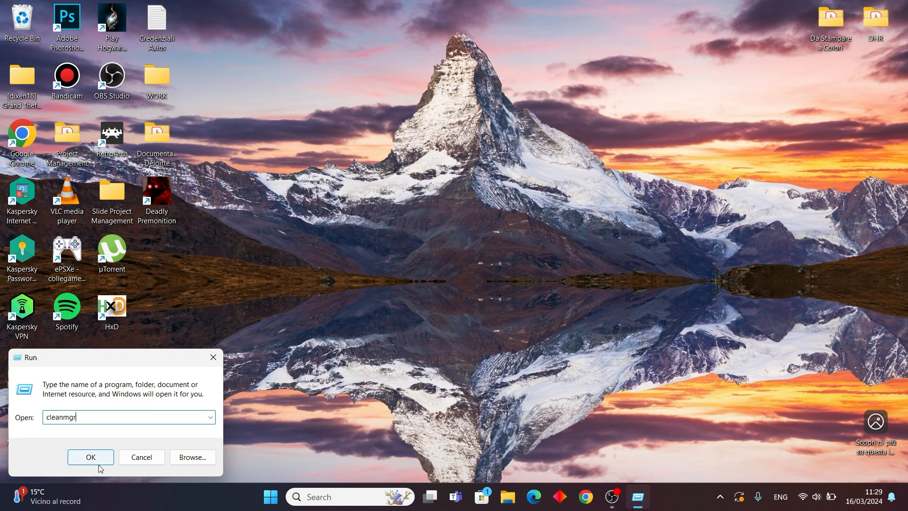
{"action": "left_click", "coordinate": [91, 456]}
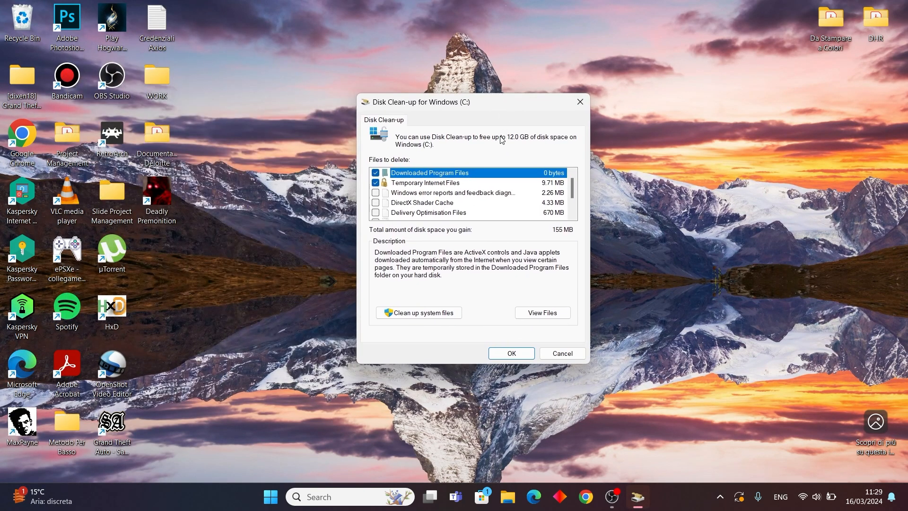
Tick additional file categories, including Temporary files, for deletion.
{"action": "left_click", "coordinate": [376, 203]}
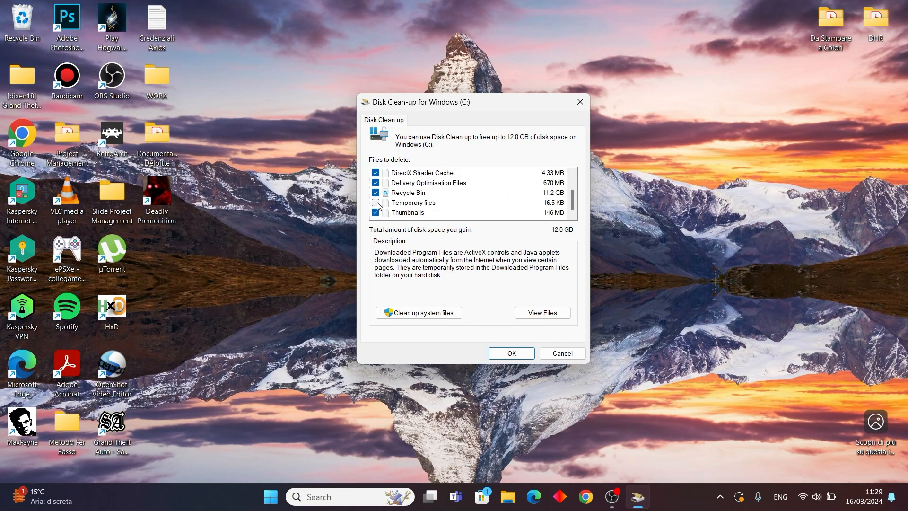
{"action": "left_click", "coordinate": [417, 311]}
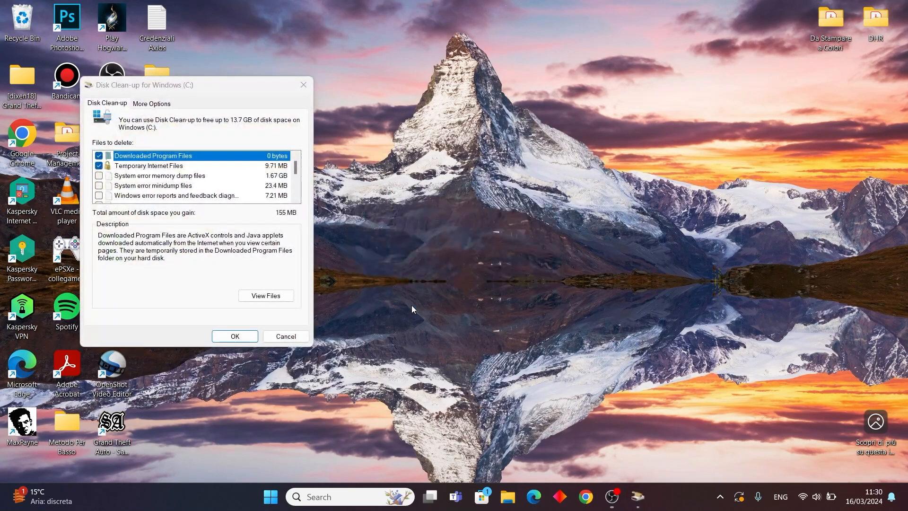
Start the clean-up and confirm permanent deletion of the chosen files.
{"action": "left_click", "coordinate": [235, 336]}
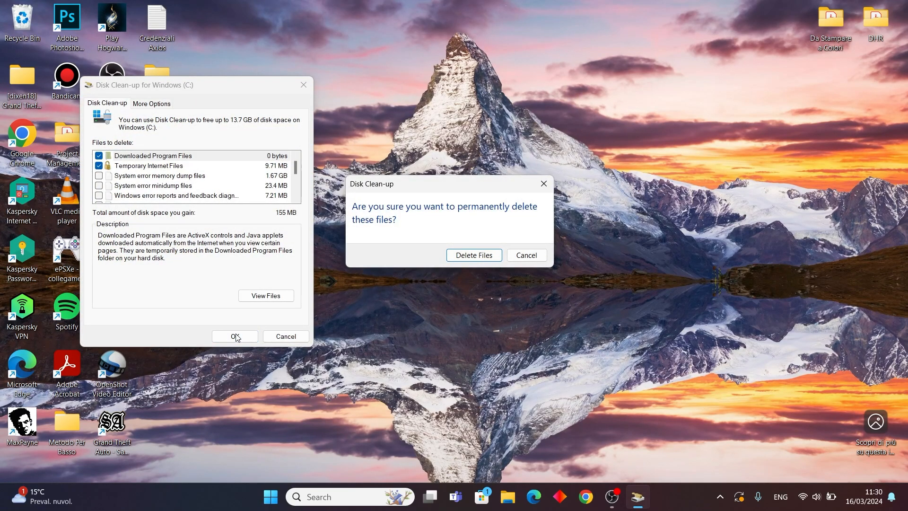
{"action": "mouse_move", "coordinate": [445, 271]}
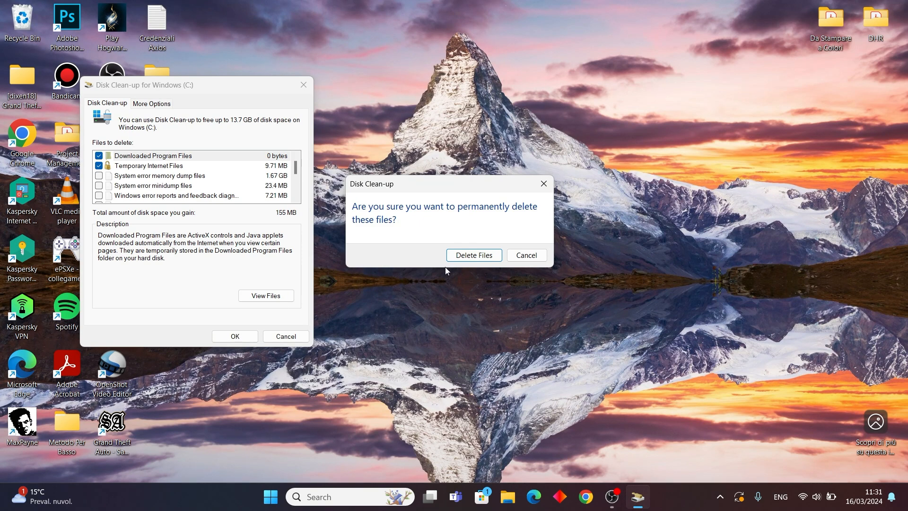
{"action": "left_click", "coordinate": [473, 254]}
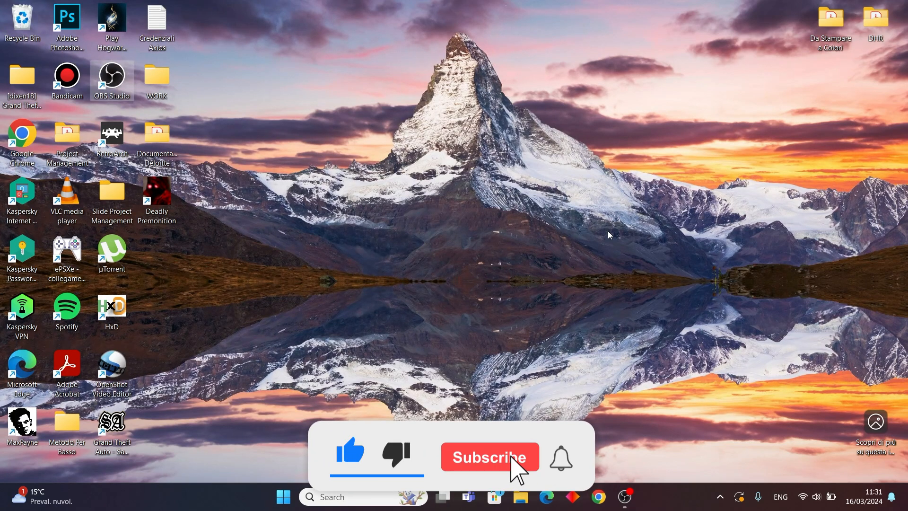
{"action": "left_click", "coordinate": [489, 457]}
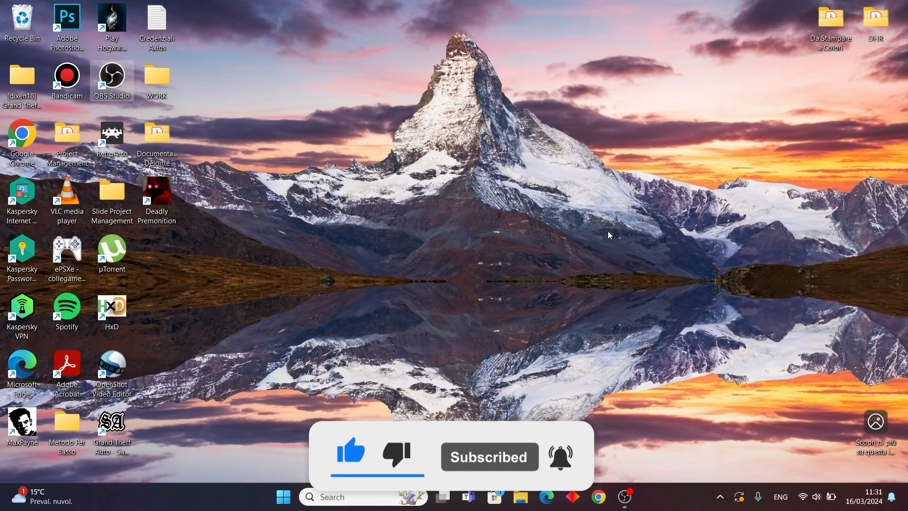